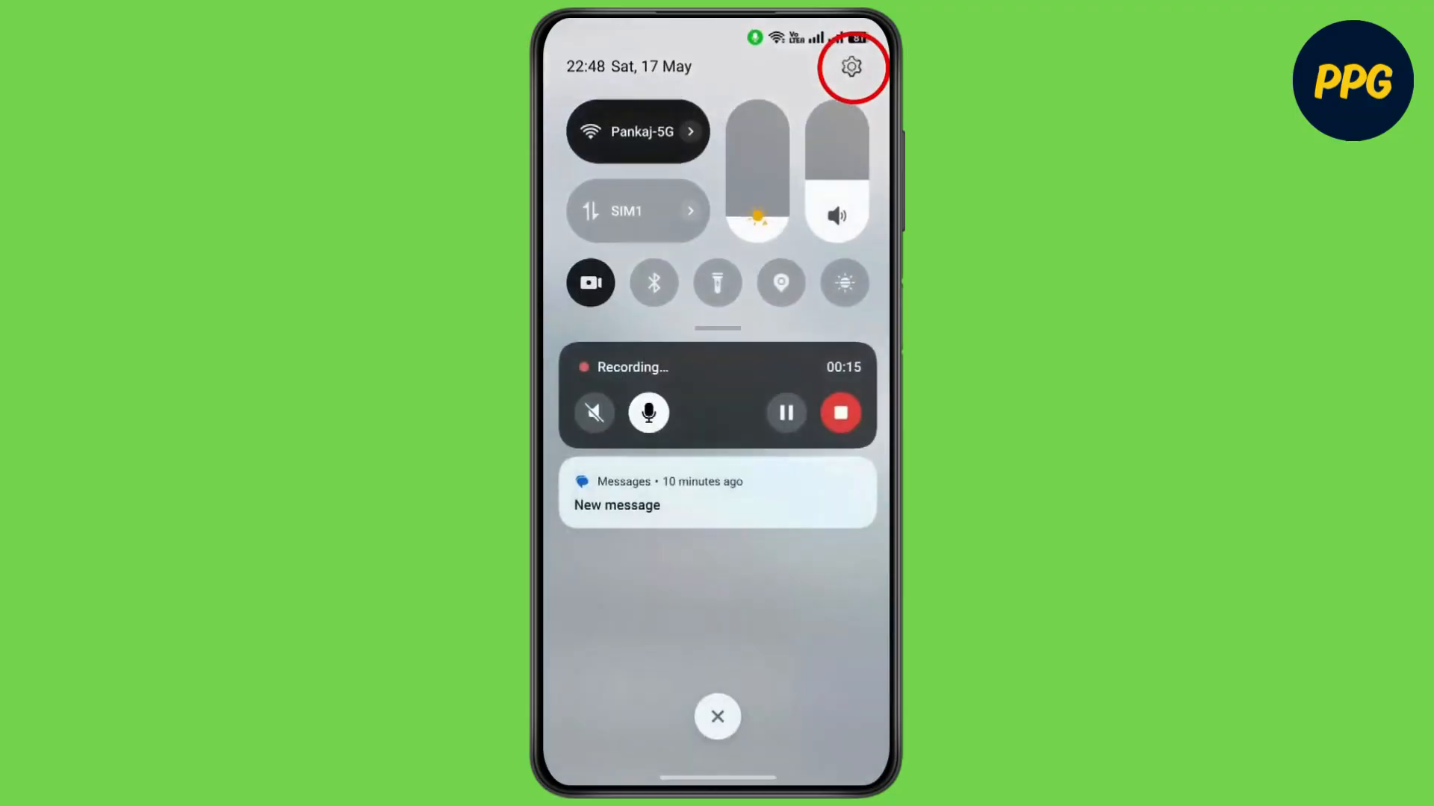
Open Settings from Quick Settings and go to Apps > App management list
click(850, 67)
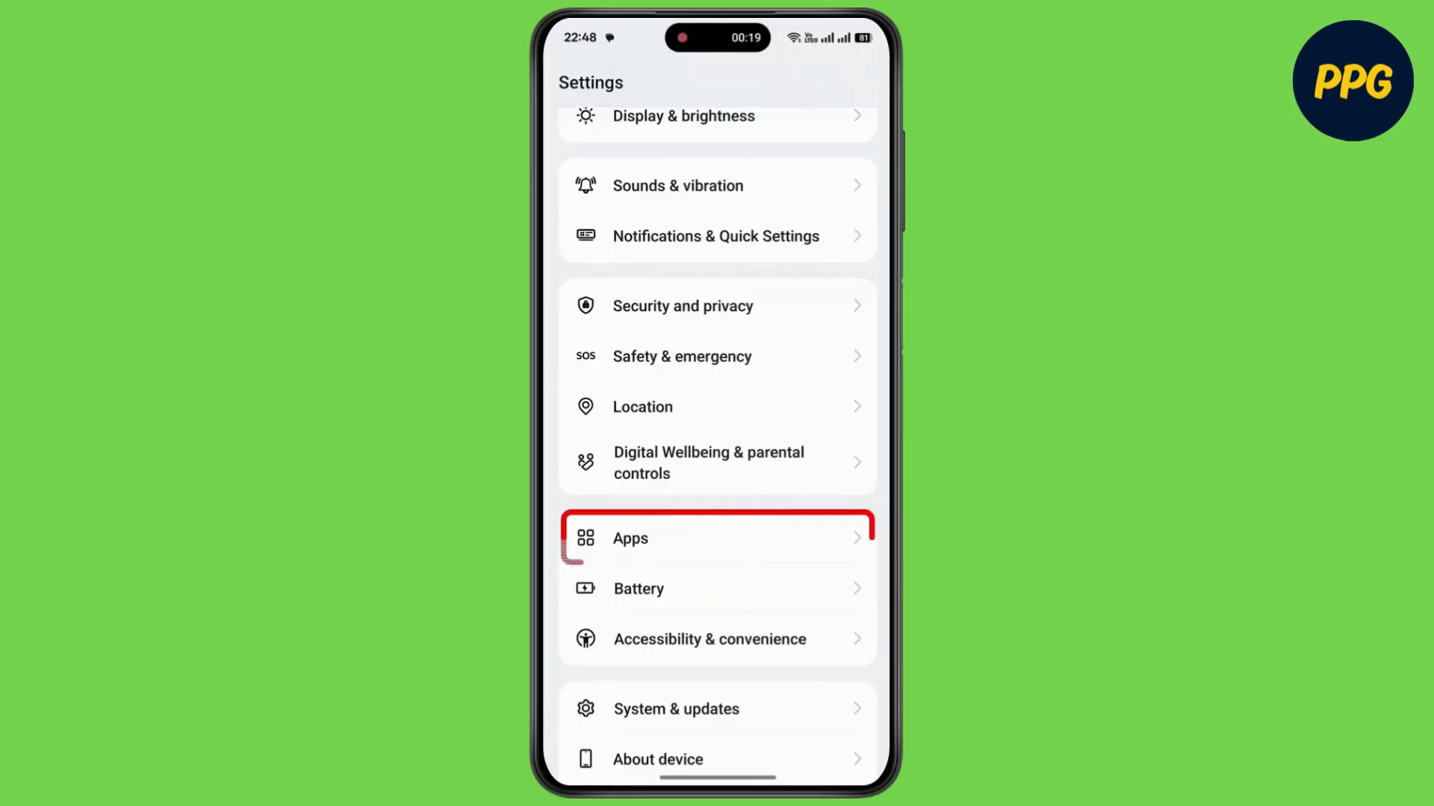
click(717, 538)
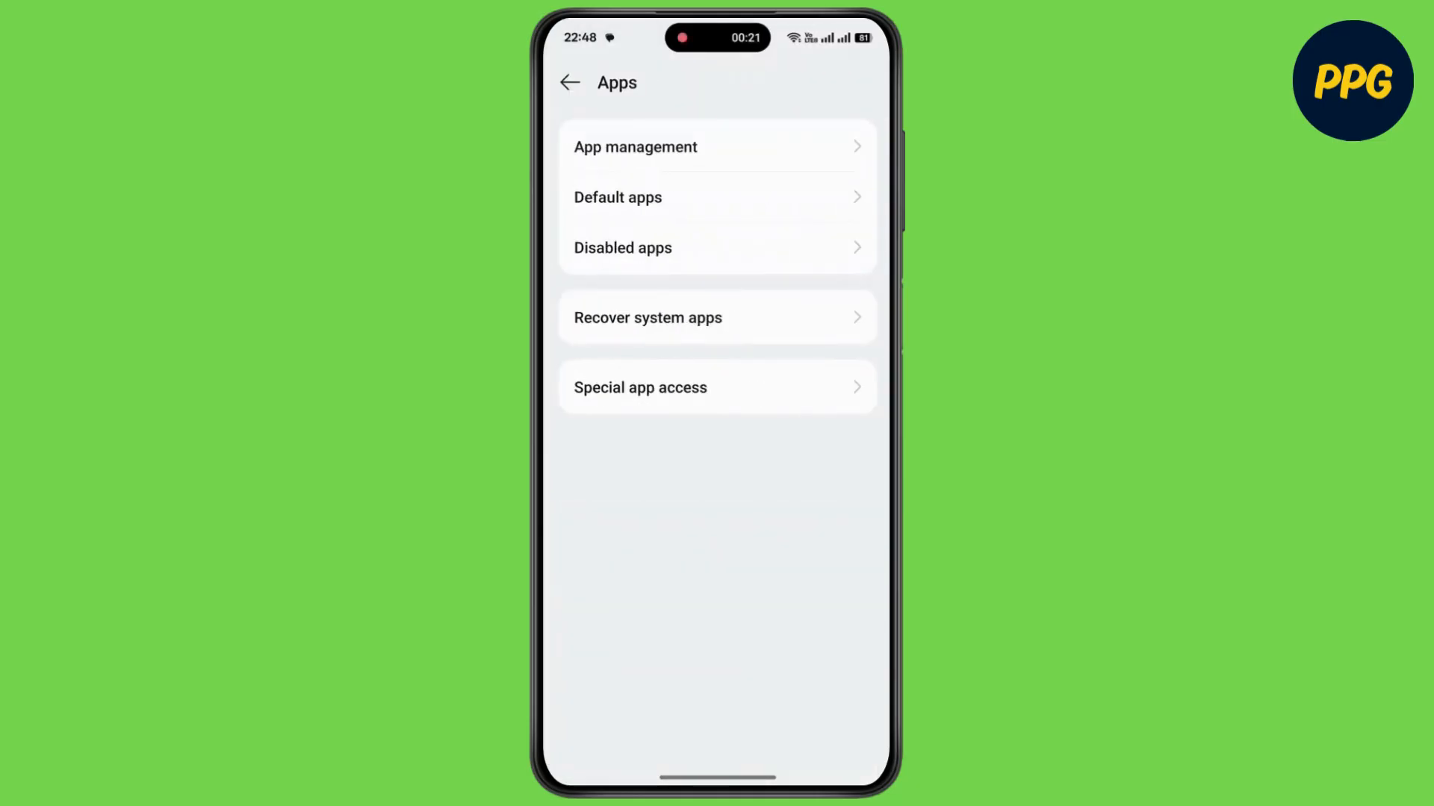
click(636, 146)
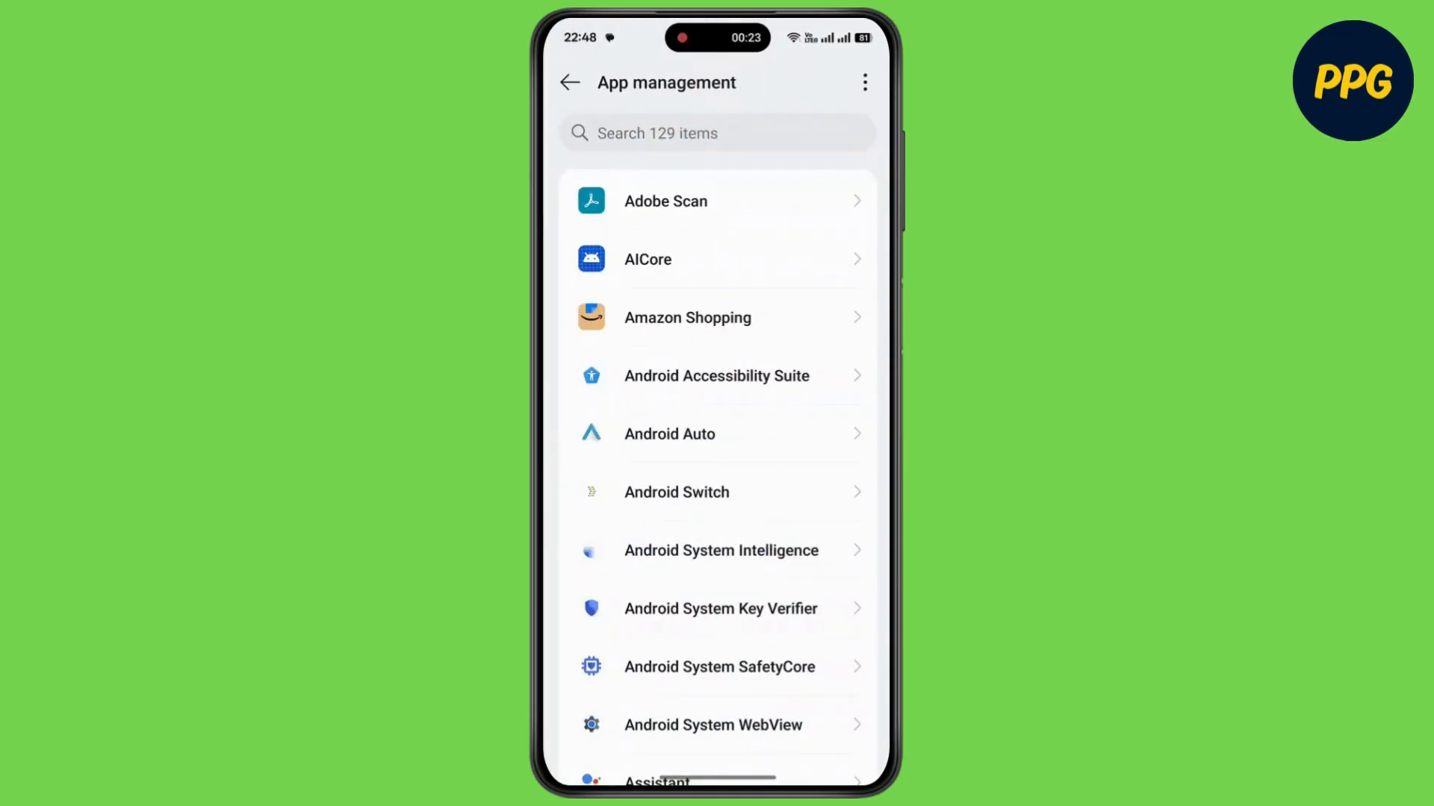
Open Binance's App info page from the list, then return to the Apps overview
click(713, 133)
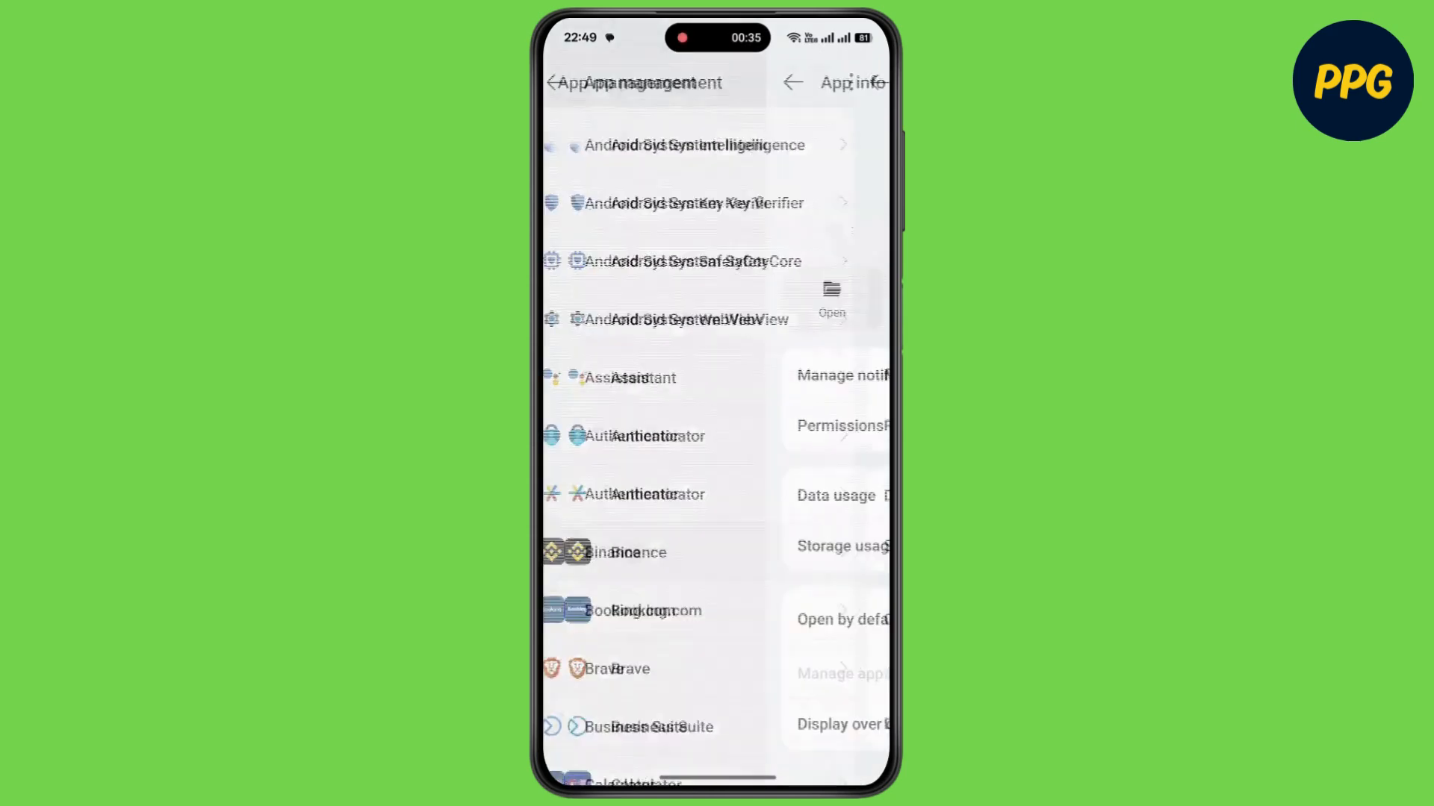
click(637, 552)
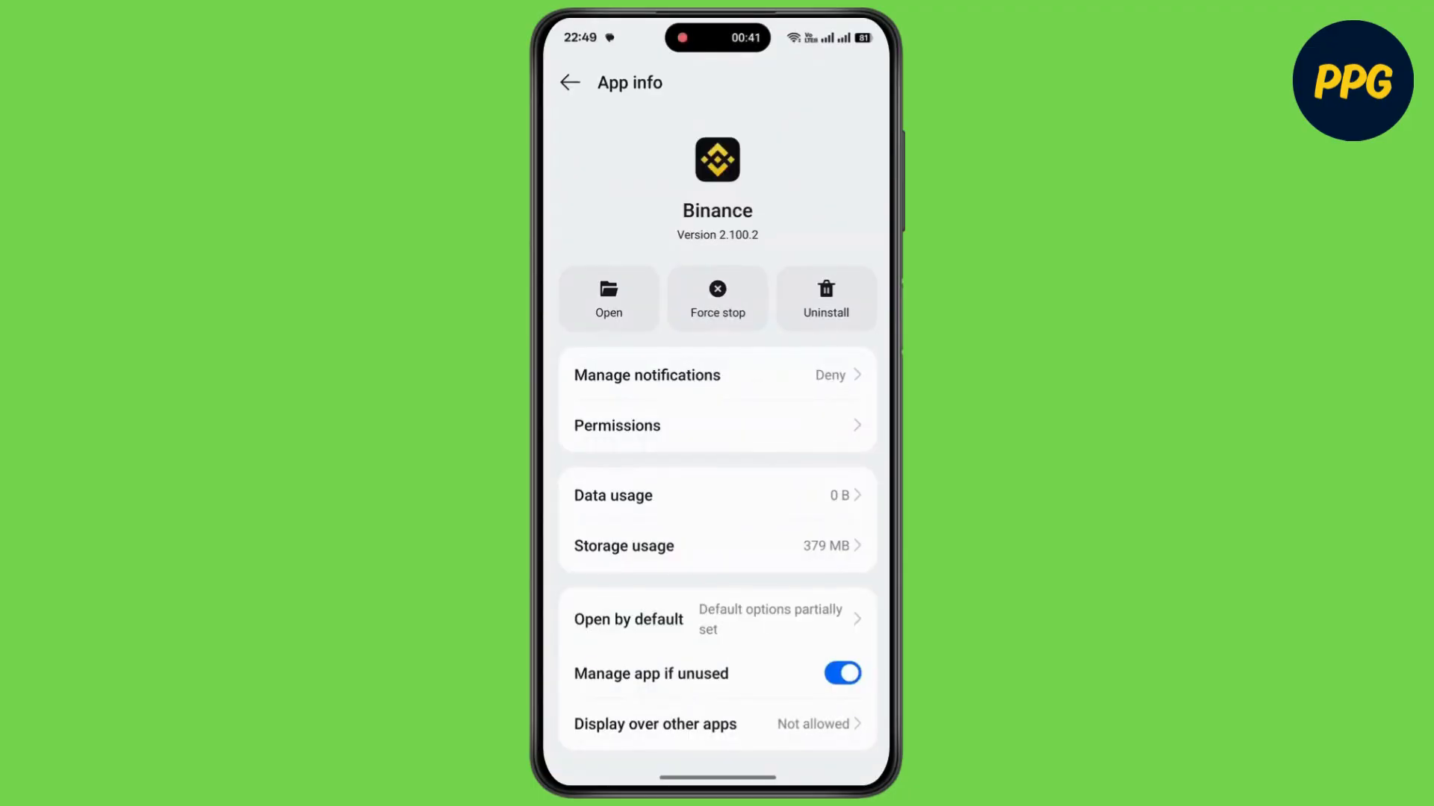
click(570, 82)
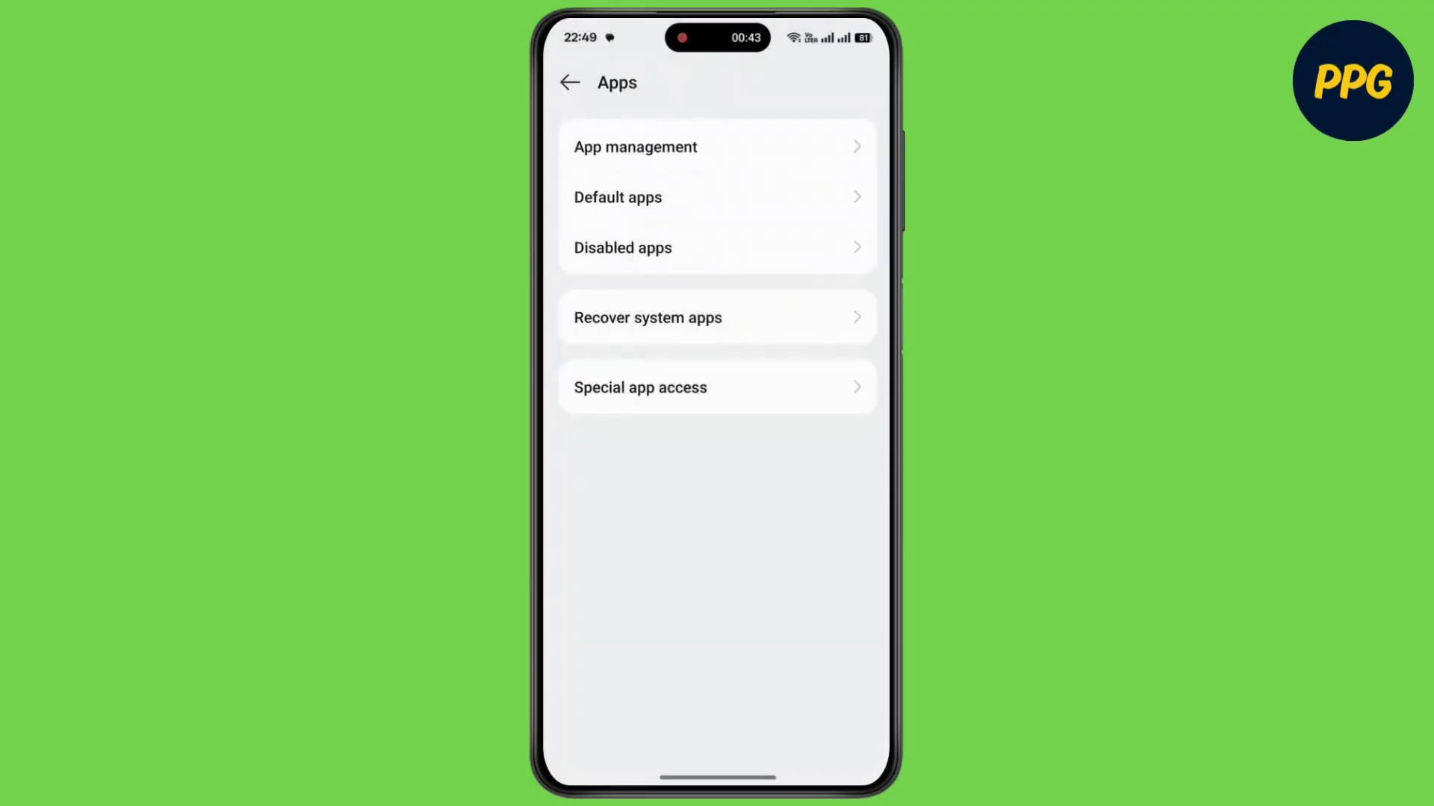
Search settings for 'admin' and open the Device admin apps result
click(569, 82)
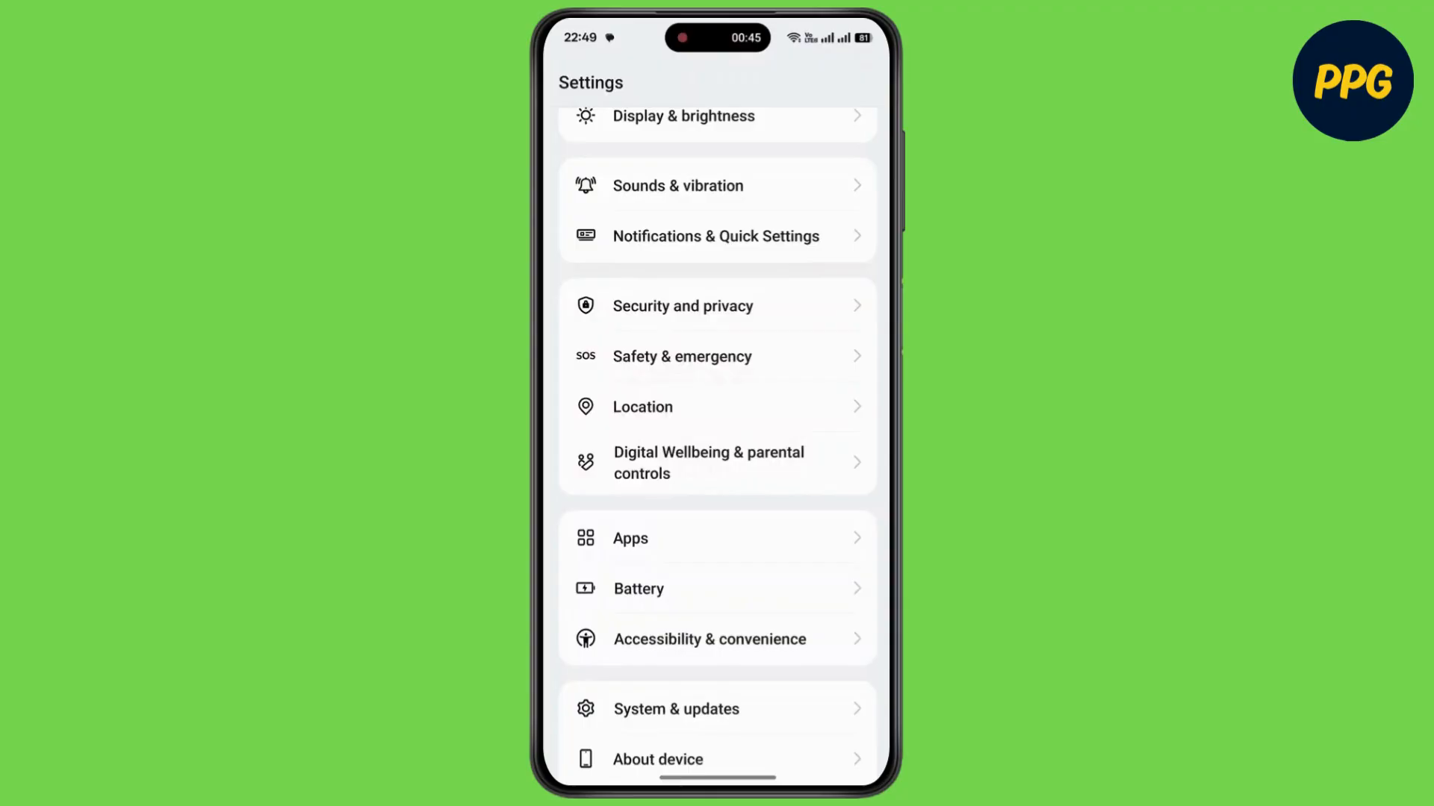
click(716, 118)
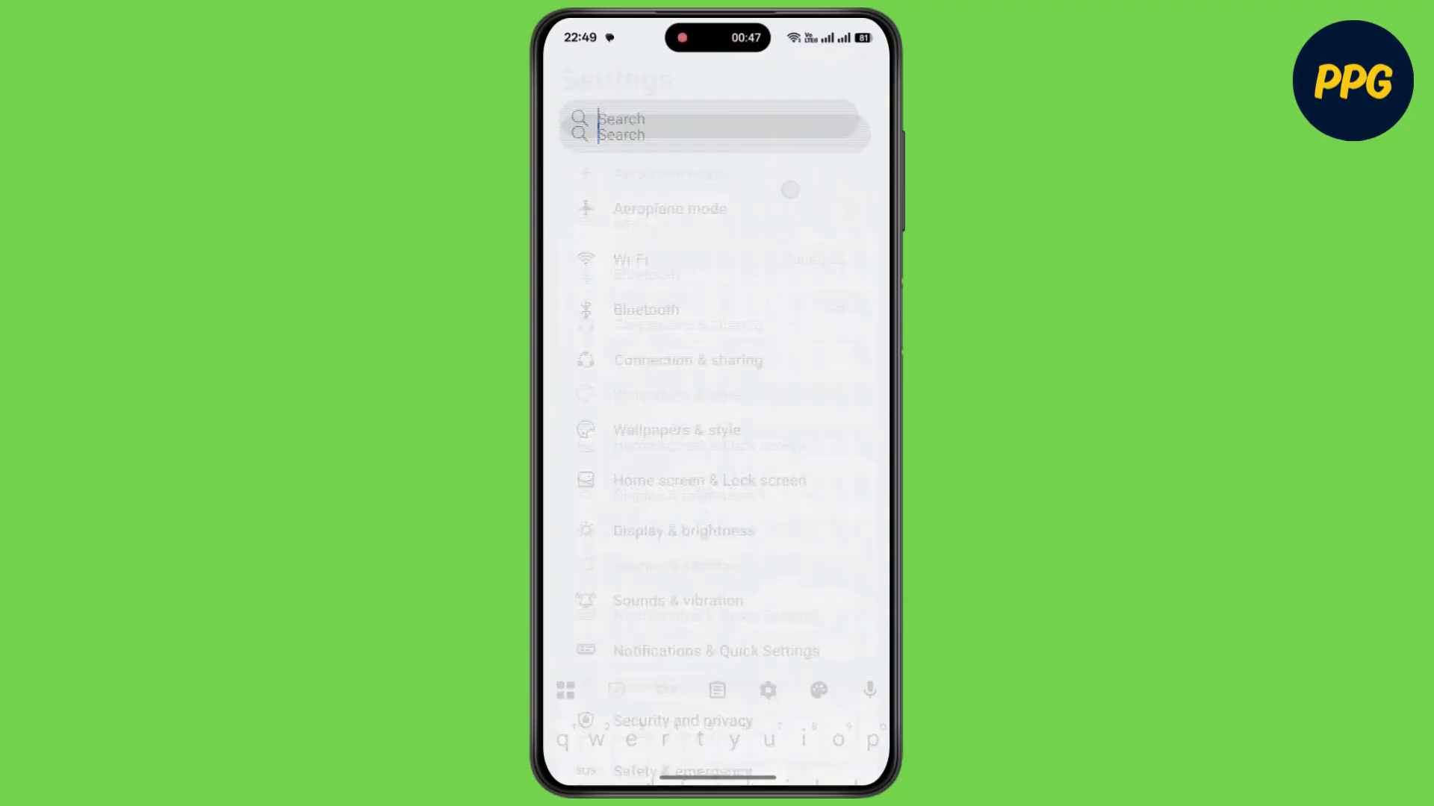
click(695, 123)
text(admin)
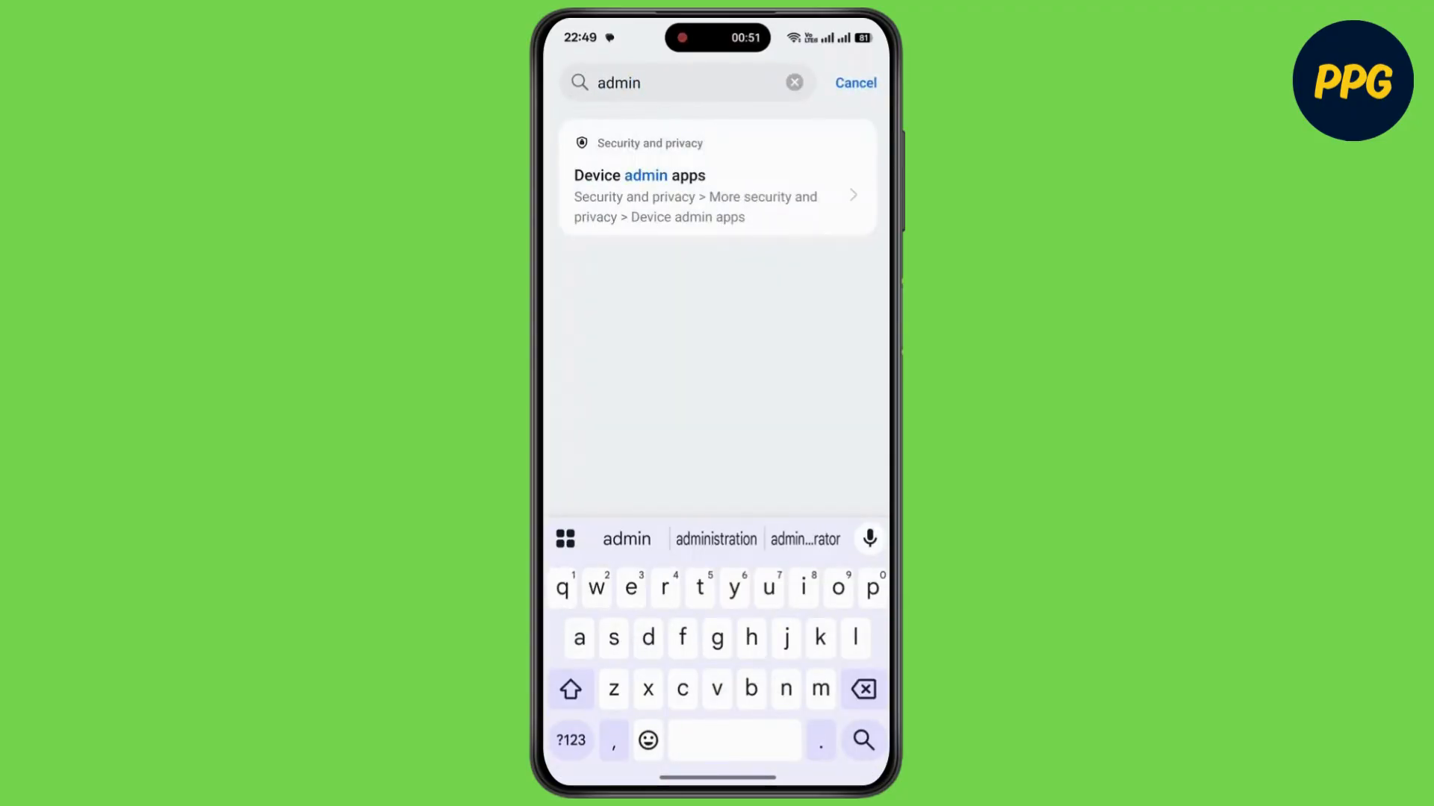
click(717, 195)
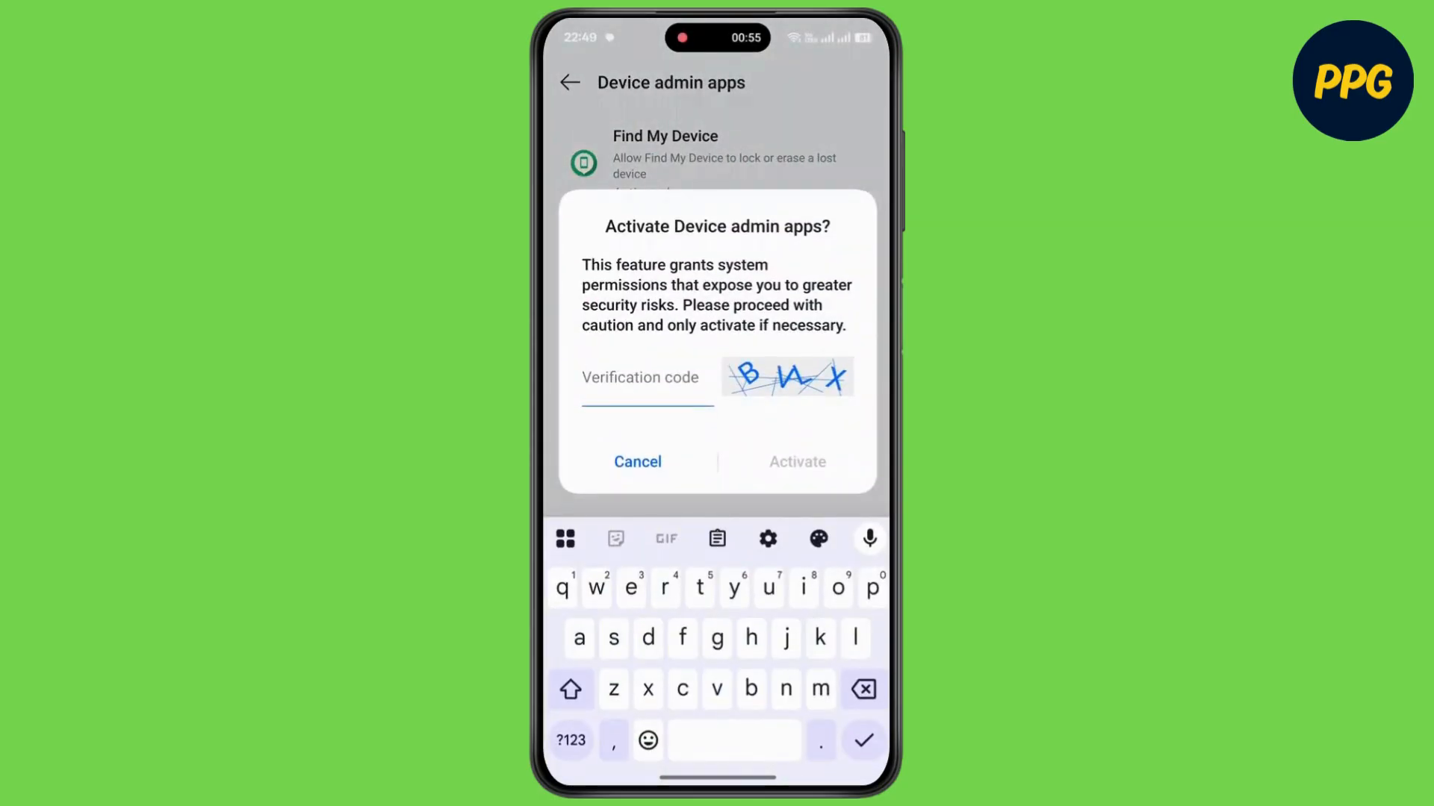
text(bwx)
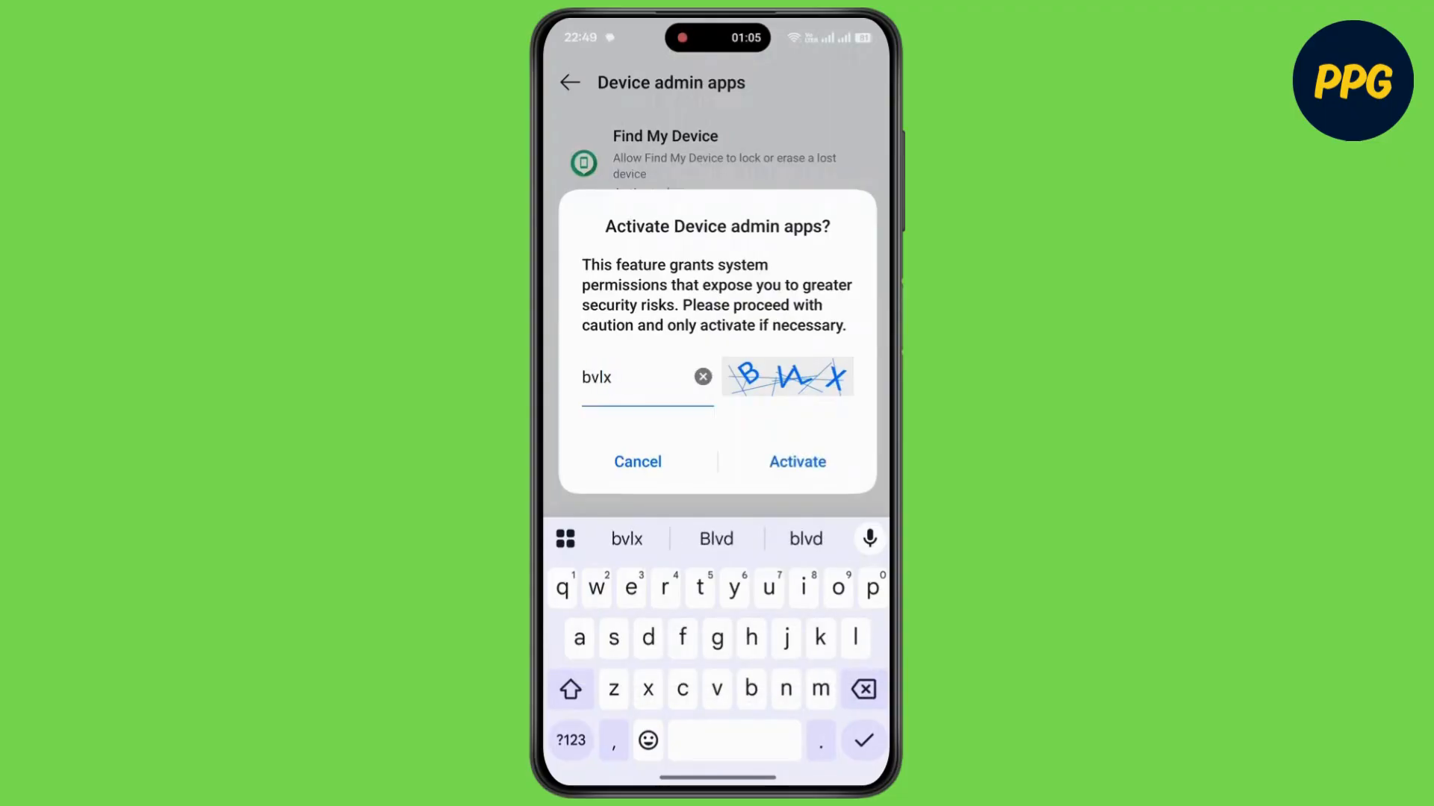
click(797, 461)
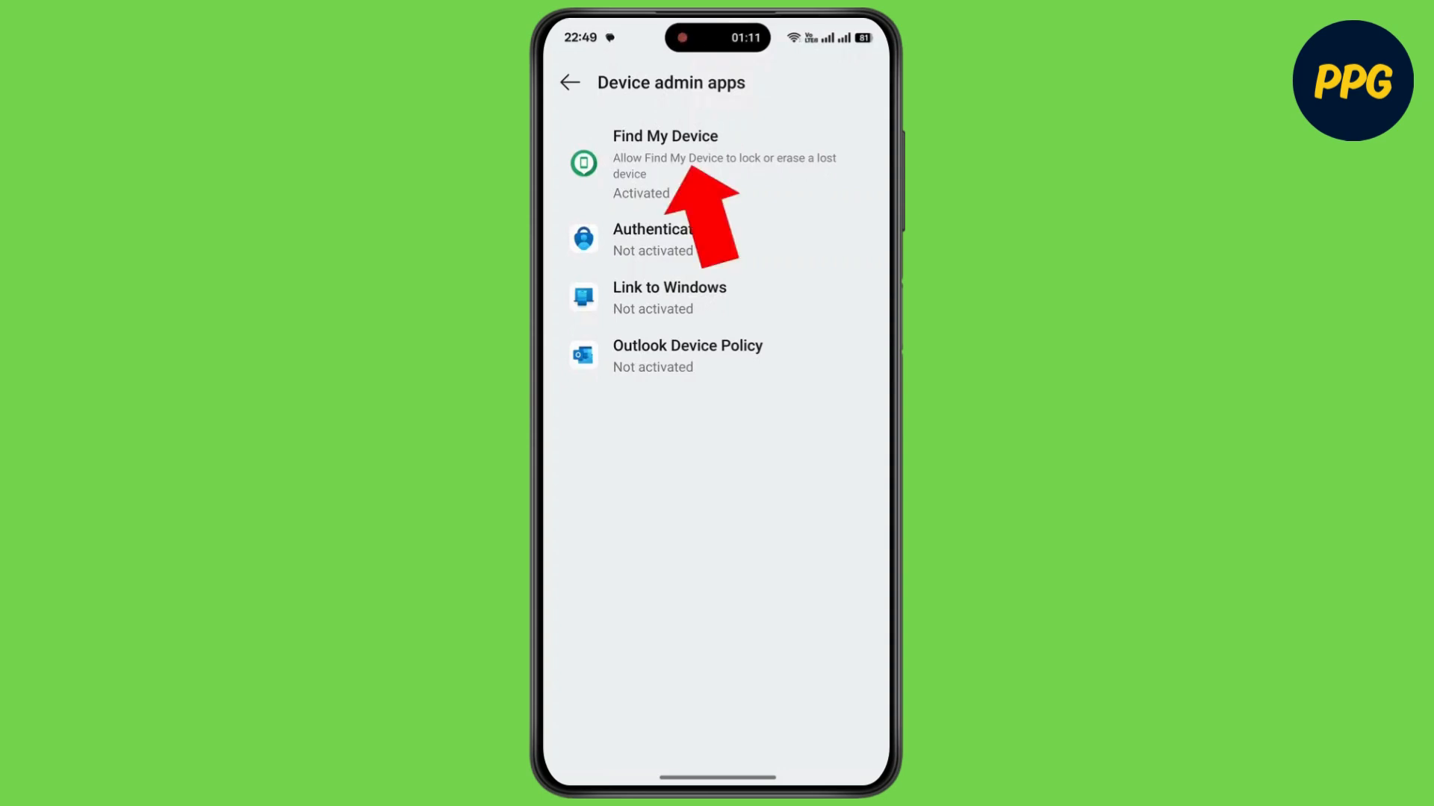
click(664, 165)
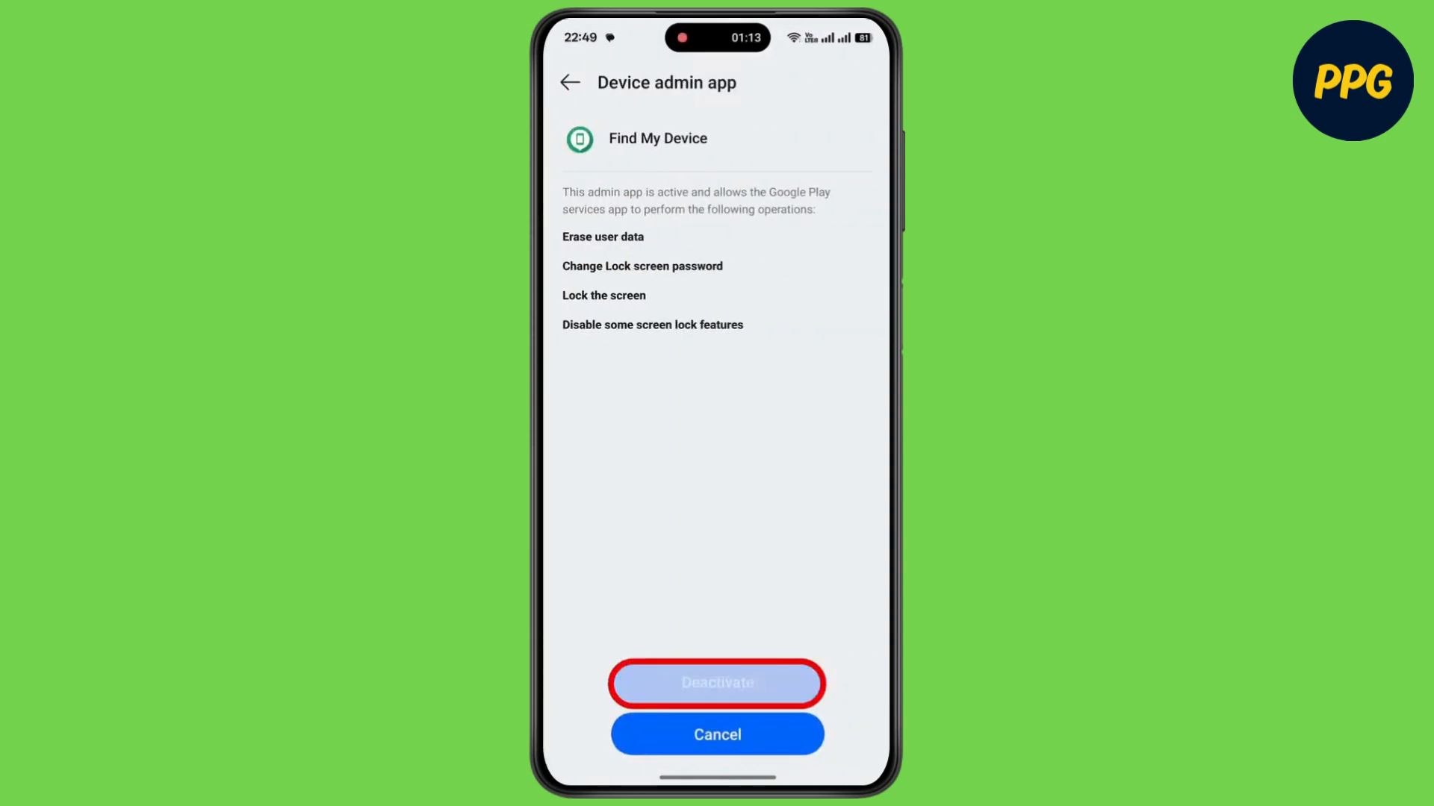